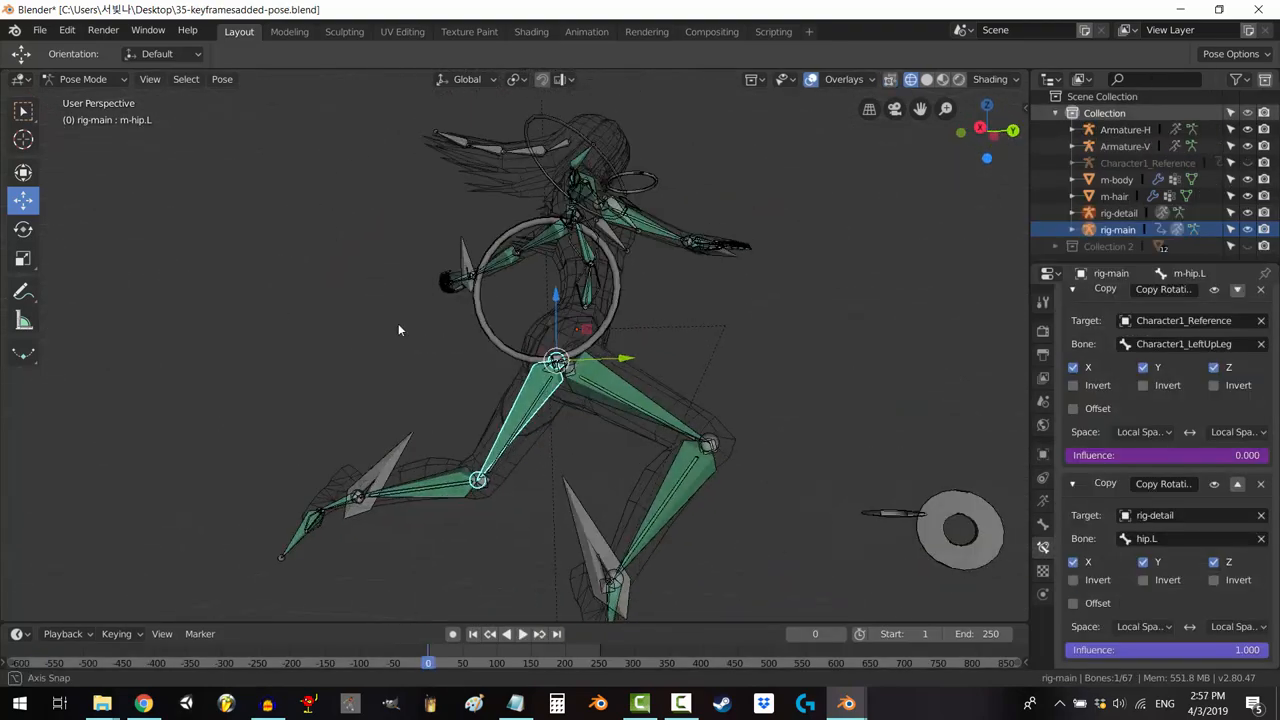
Switch to the IK tutorial file and bring up the 4arm.L IK Influence context menu
{"action": "left_click_drag", "start_coordinate": [398, 330], "coordinate": [675, 371]}
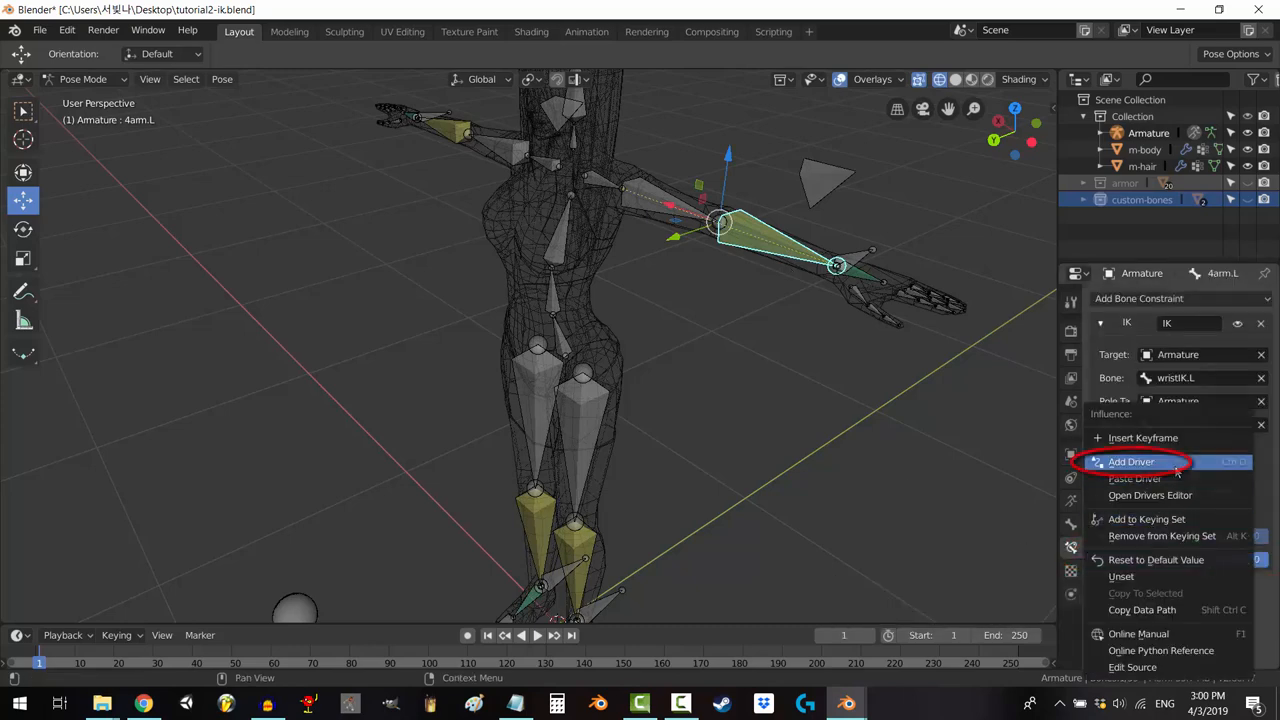
Add a driver to the IK Influence with one input variable, then return to the armature
{"action": "left_click", "coordinate": [1134, 462]}
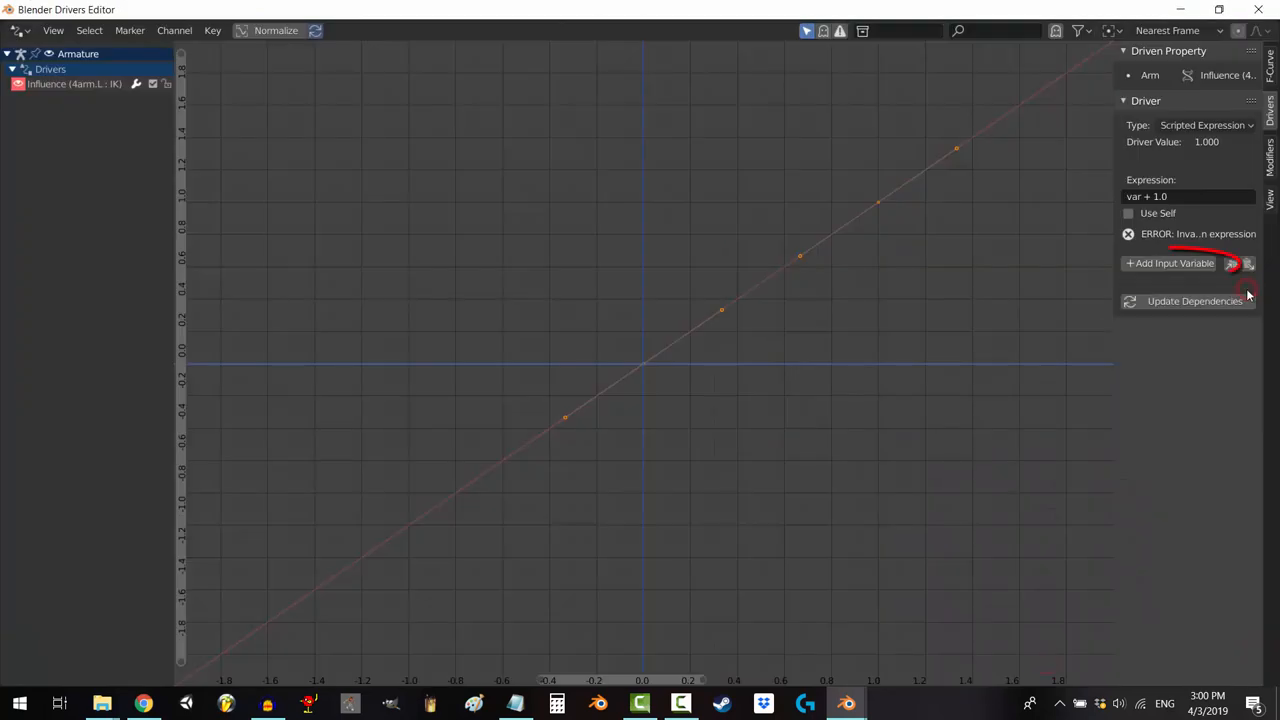
{"action": "left_click", "coordinate": [1170, 263]}
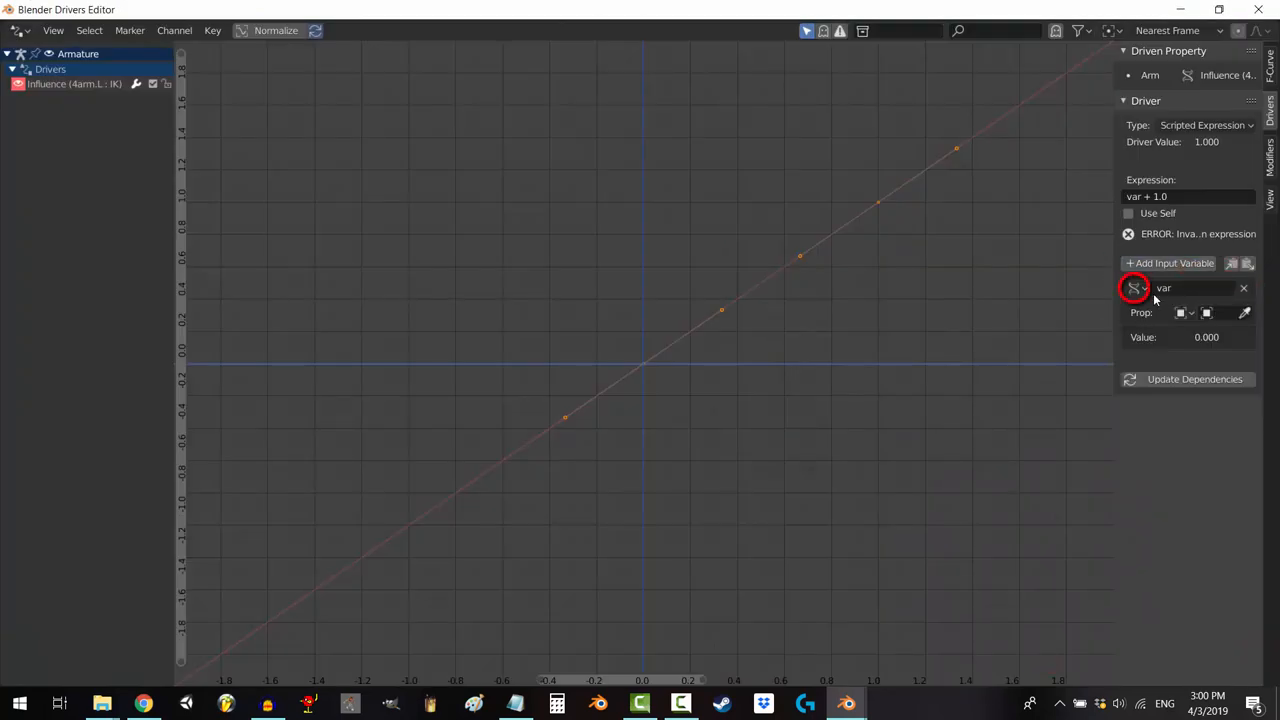
{"action": "left_click", "coordinate": [1135, 288]}
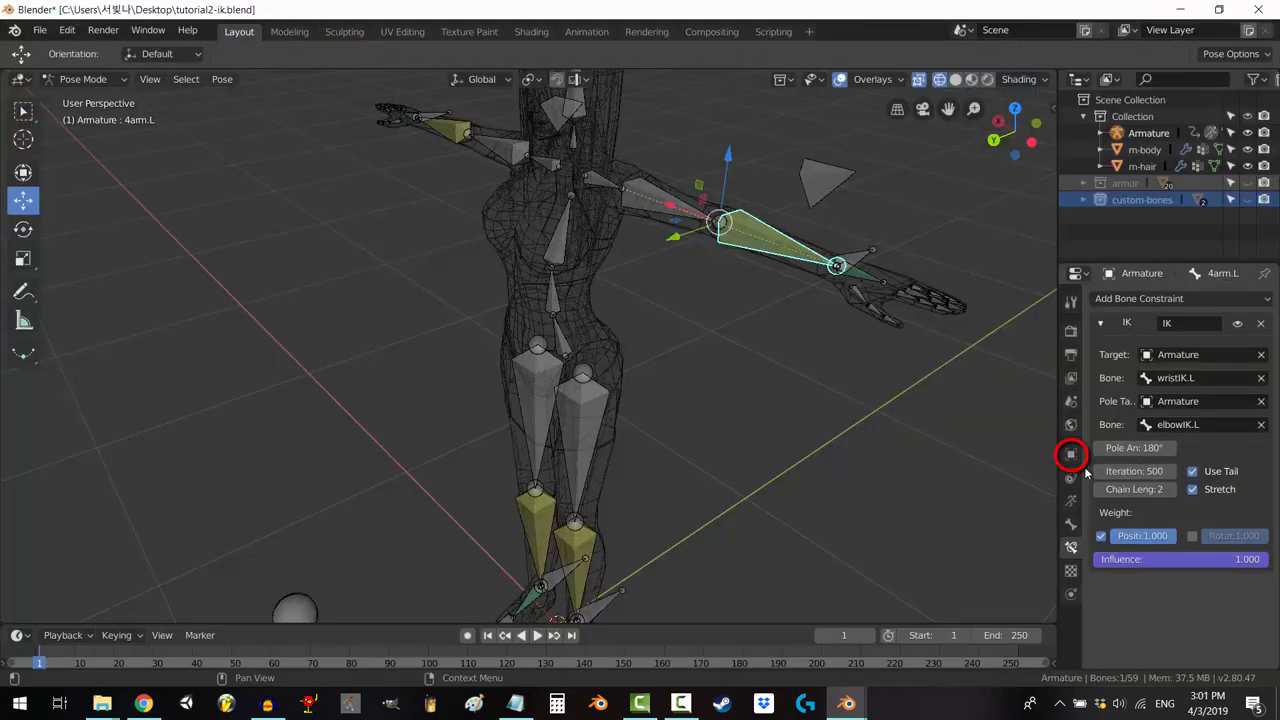
Point the driver variable at the armature's ["my_property"] custom property, giving a driver value of 2.000
{"action": "left_click", "coordinate": [1071, 453]}
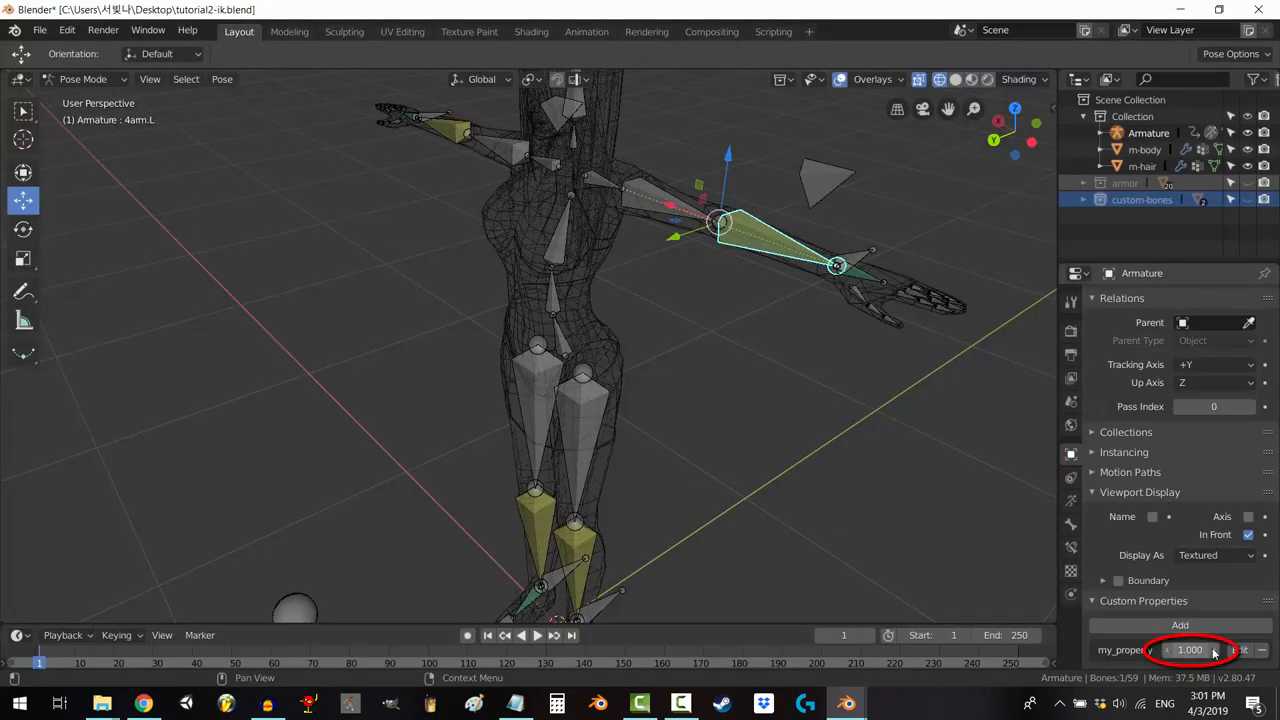
{"action": "right_click", "coordinate": [1215, 662]}
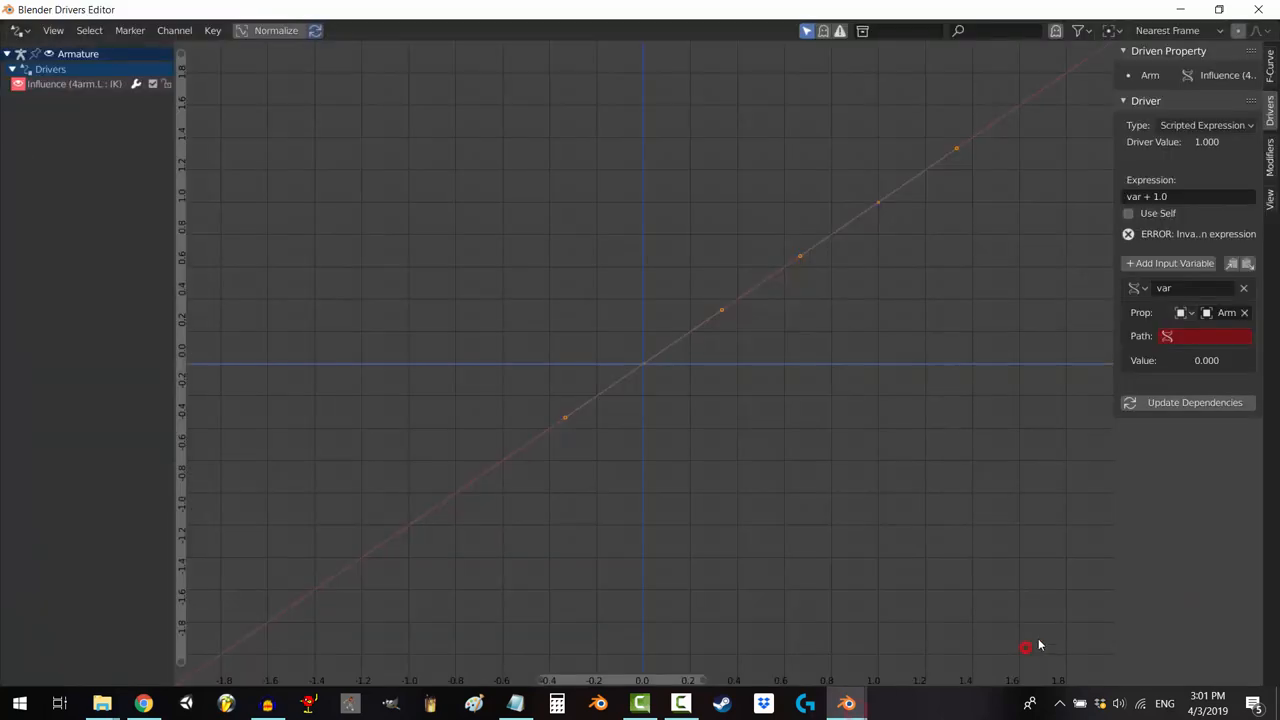
{"action": "left_click", "coordinate": [1200, 336]}
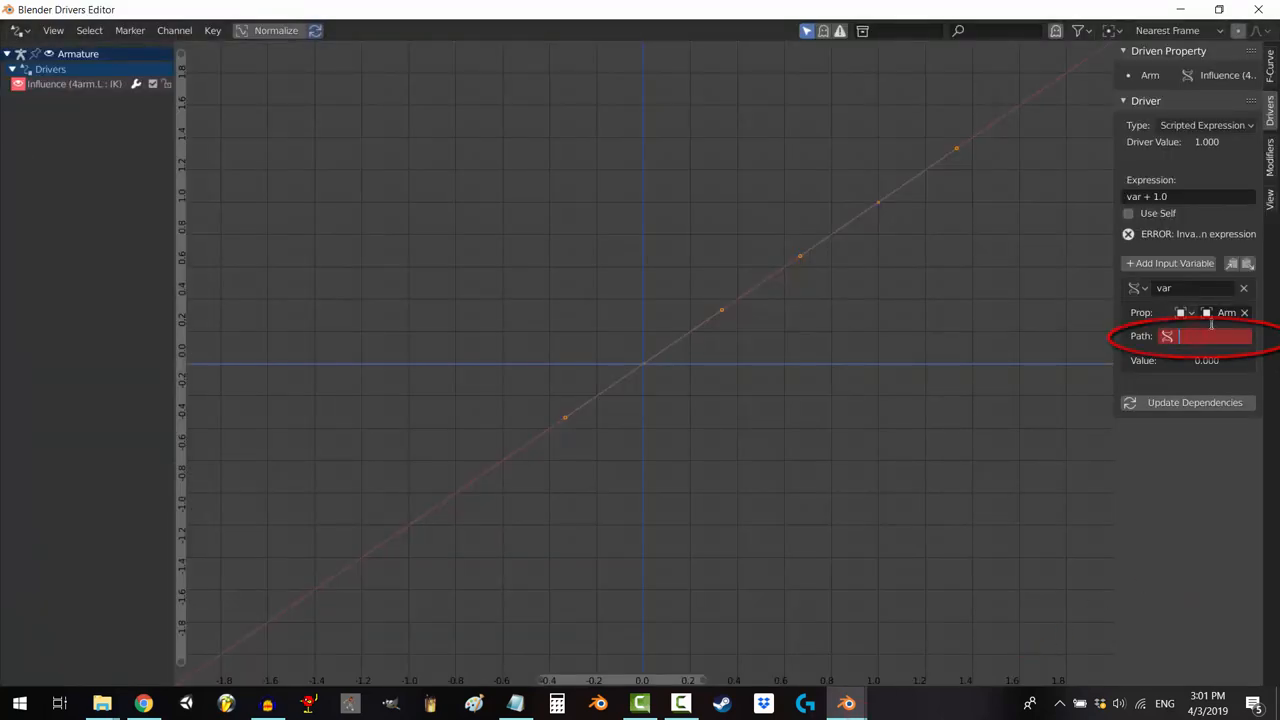
{"action": "type", "text": "[\"my_property\"]"}
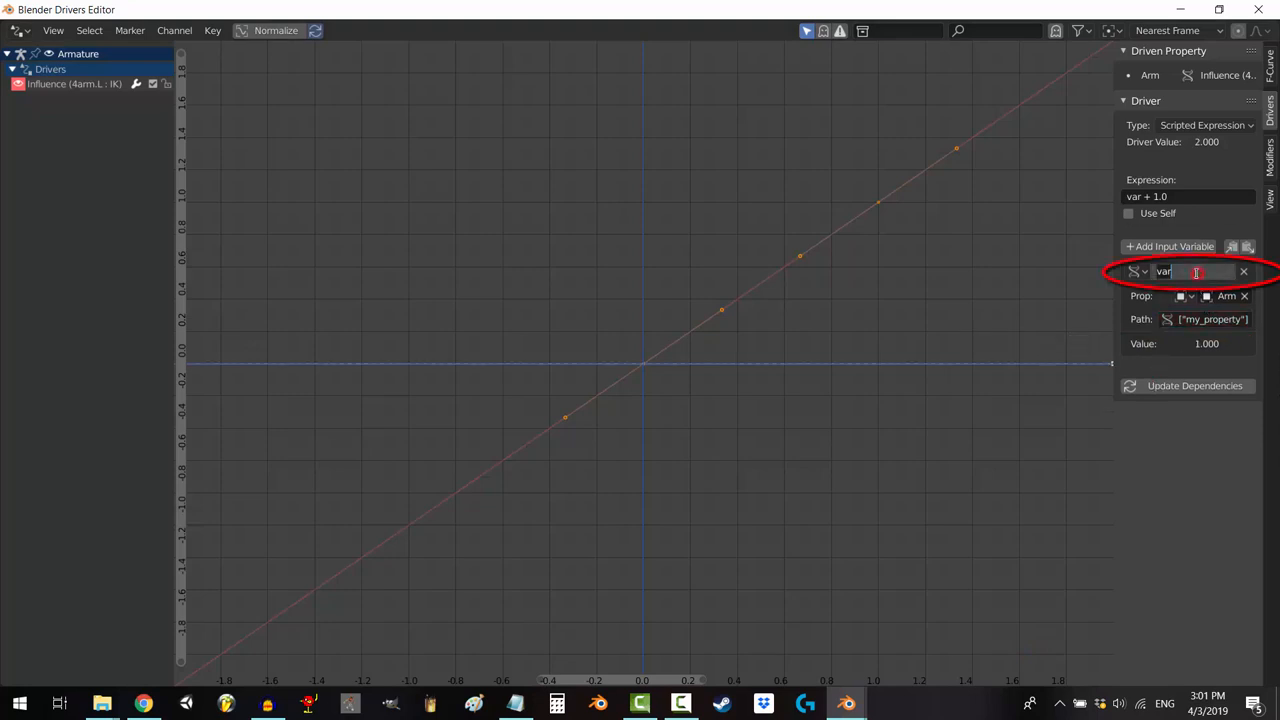
Rename the driver variable to main_amount and edit the expression with 1 and main_amount
{"action": "type", "text": "main_amount"}
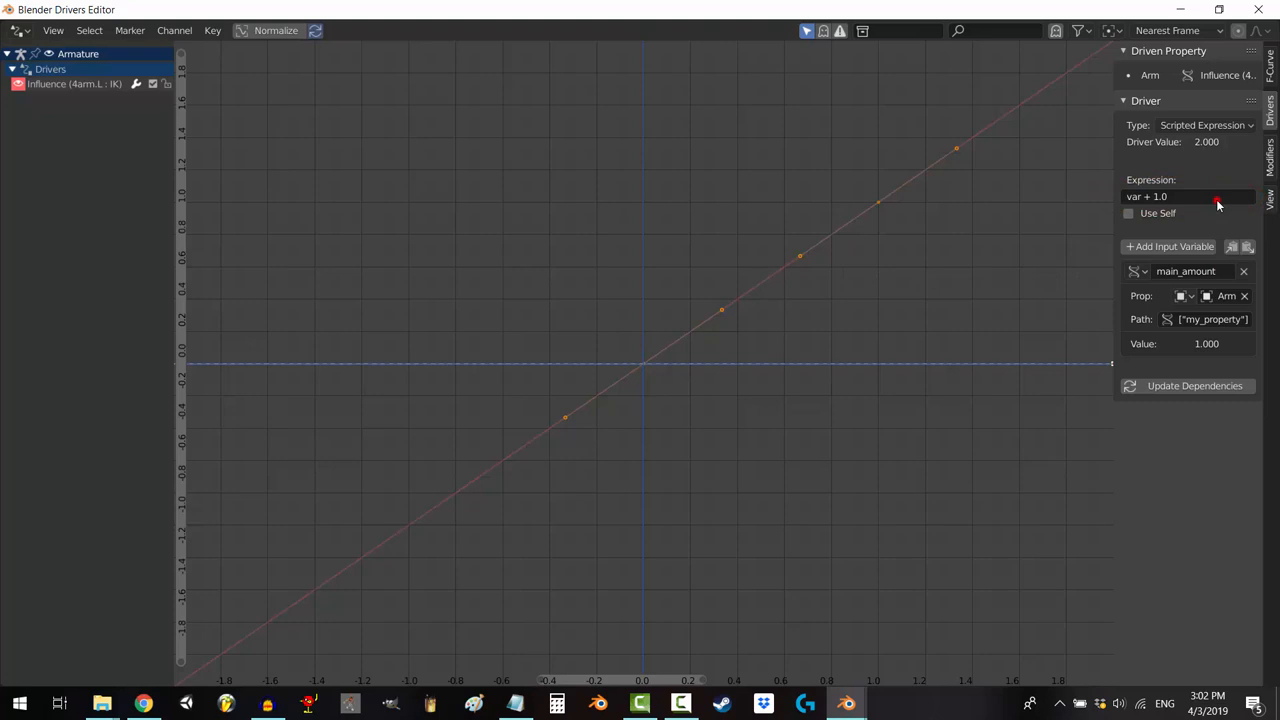
{"action": "type", "text": "main_amount"}
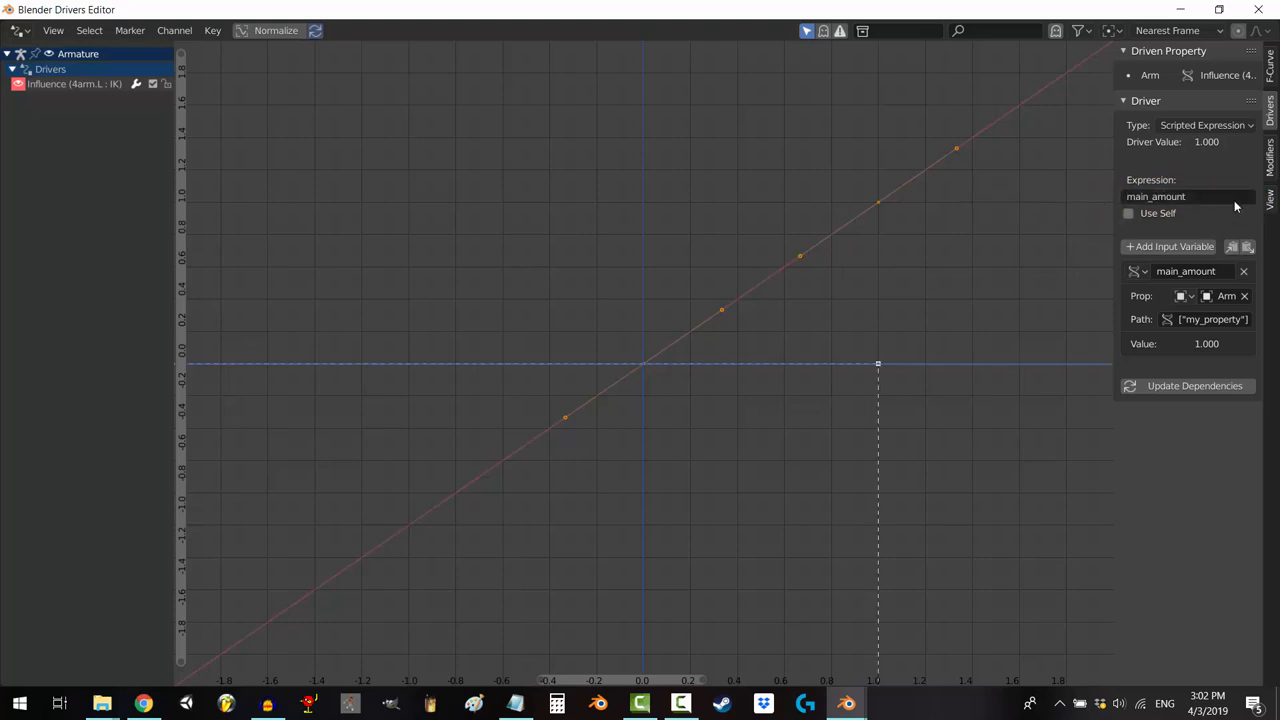
{"action": "left_click", "coordinate": [1187, 196]}
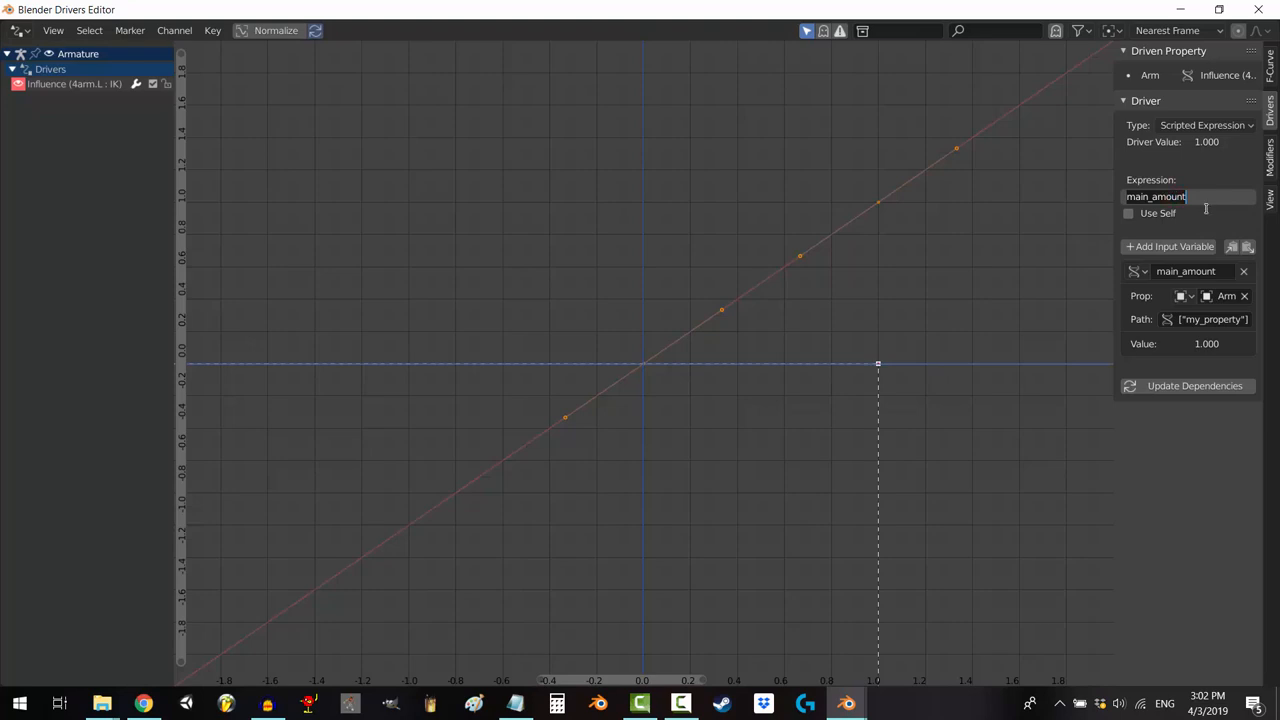
{"action": "type", "text": "1"}
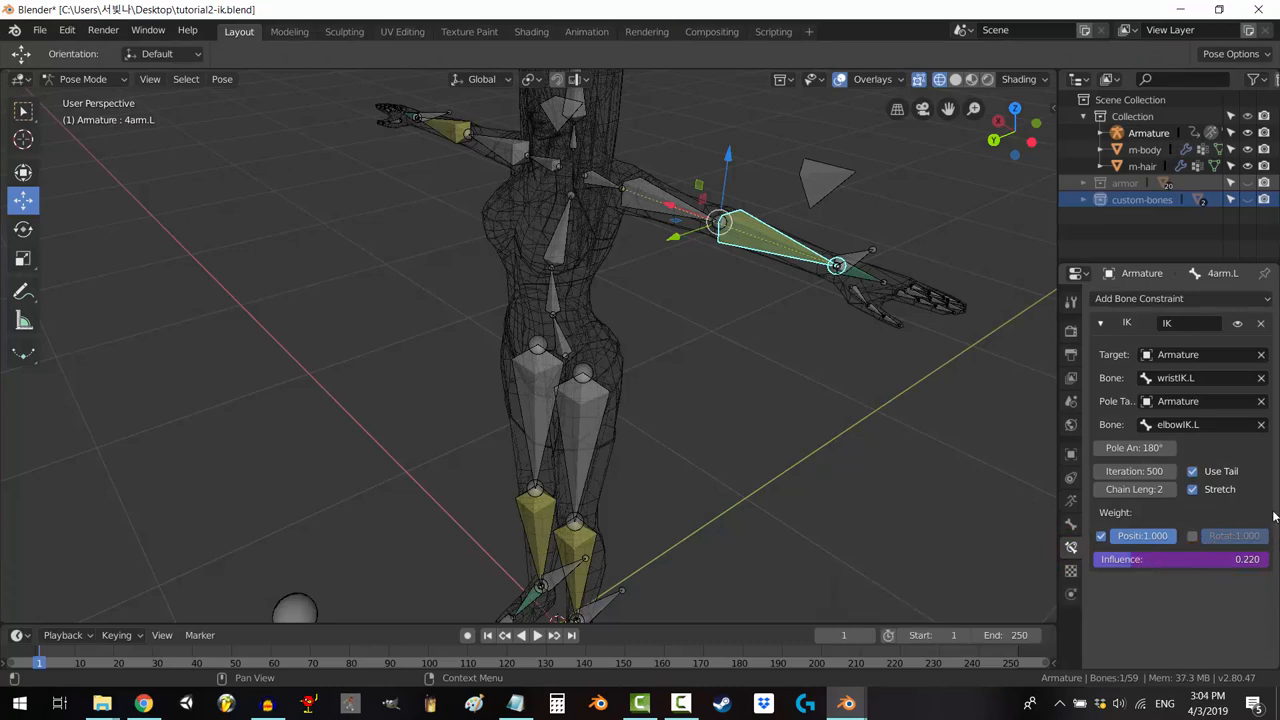
Return to the armature's Custom Properties, where my_property reads 1.000
{"action": "right_click", "coordinate": [1180, 560]}
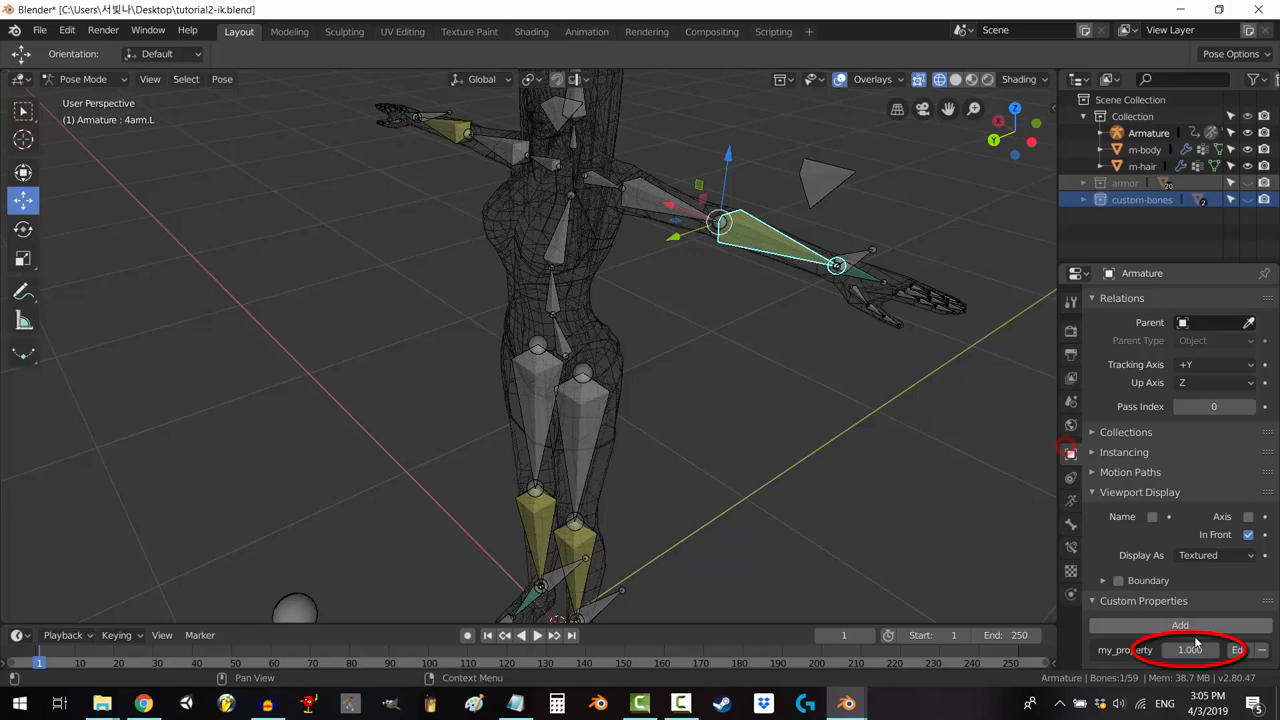
Set my_property to 0.490 and recheck the 4arm.L IK influence after each change
{"action": "left_click", "coordinate": [1070, 546]}
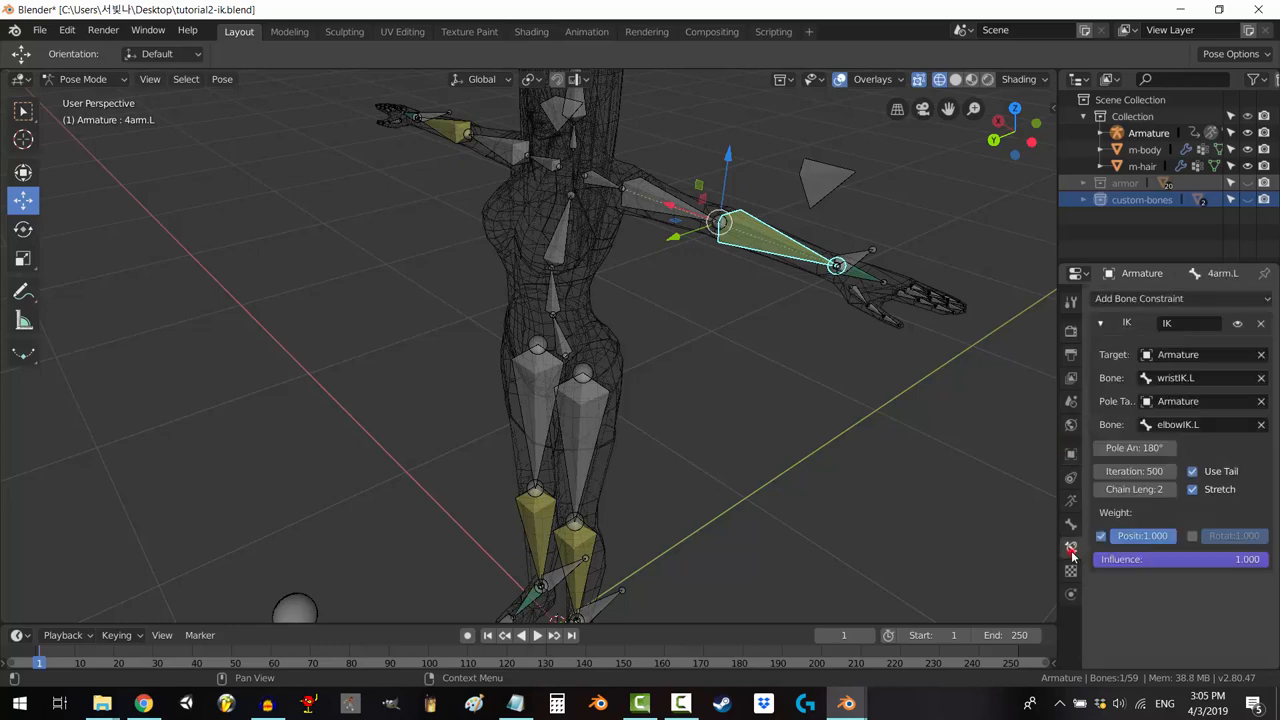
{"action": "mouse_move", "coordinate": [1143, 589]}
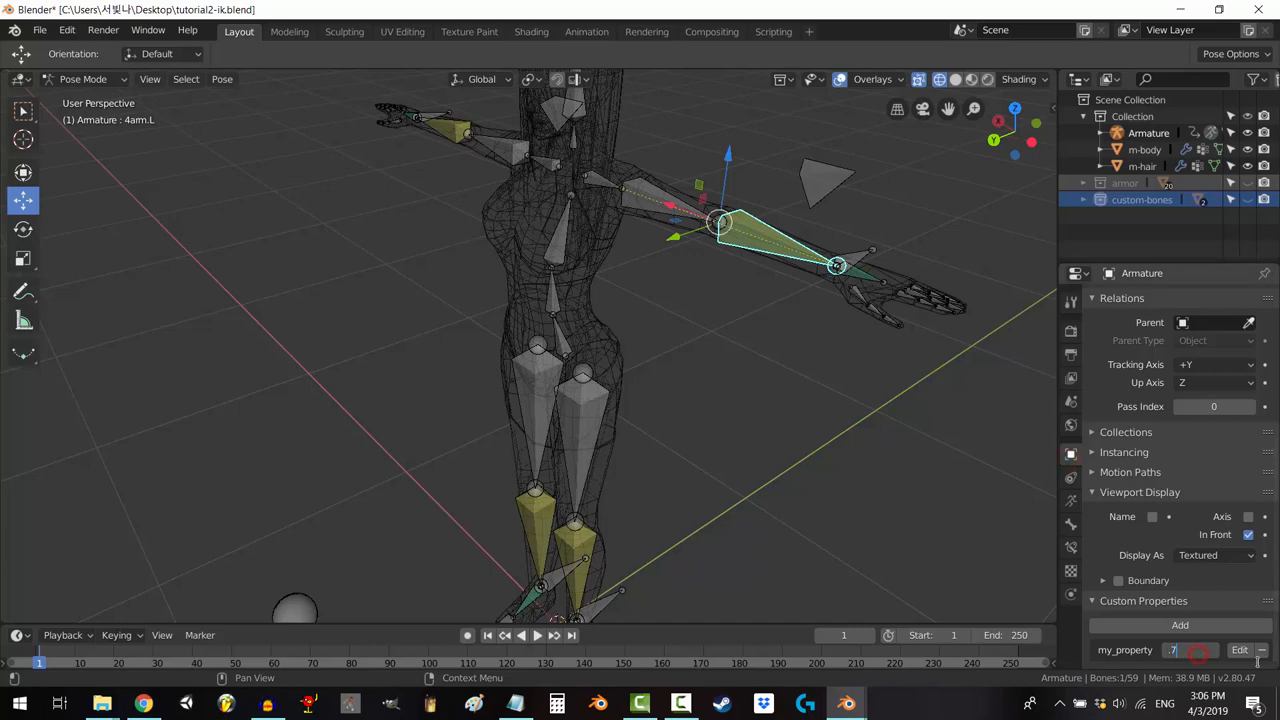
{"action": "left_click", "coordinate": [1070, 549]}
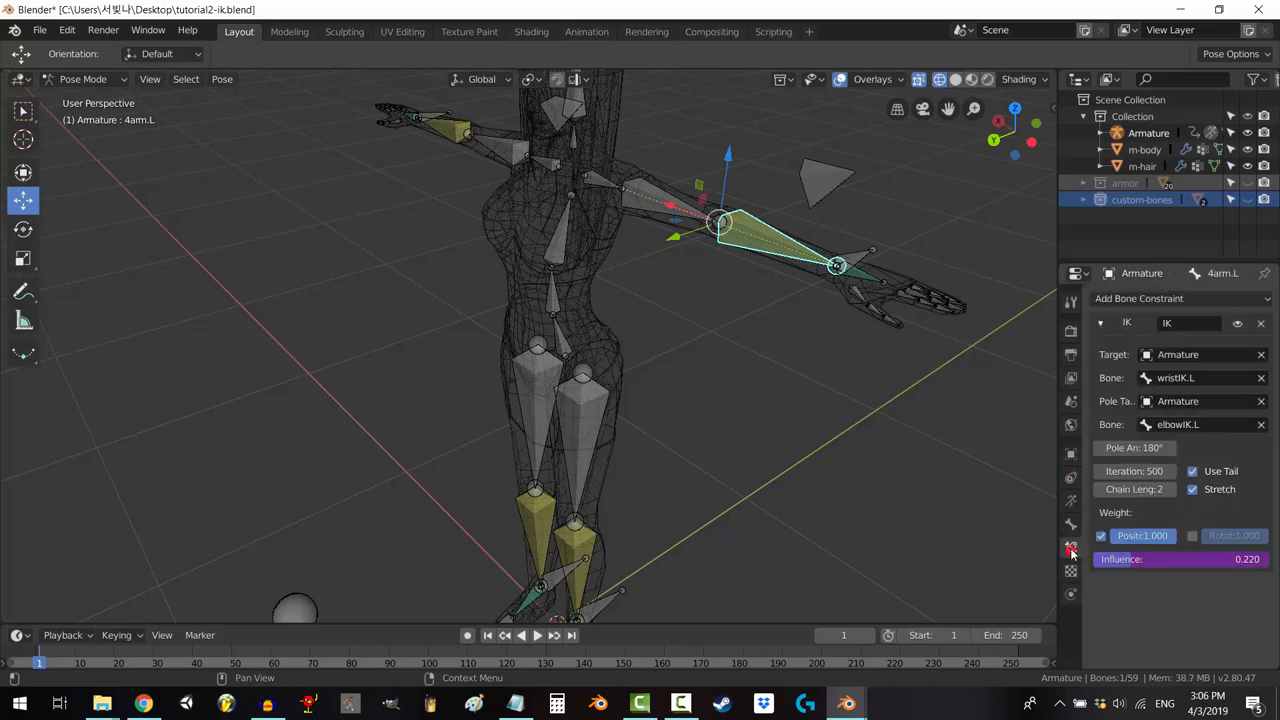
{"action": "mouse_move", "coordinate": [1214, 603]}
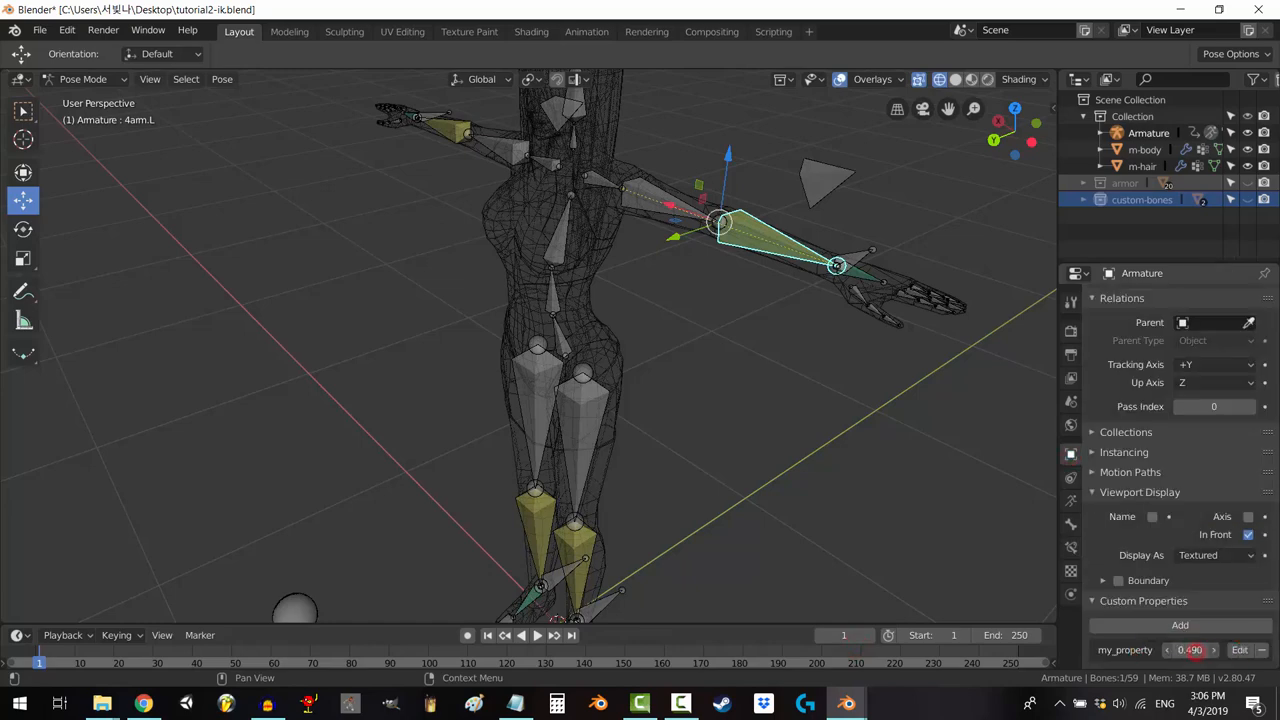
{"action": "left_click", "coordinate": [1070, 525]}
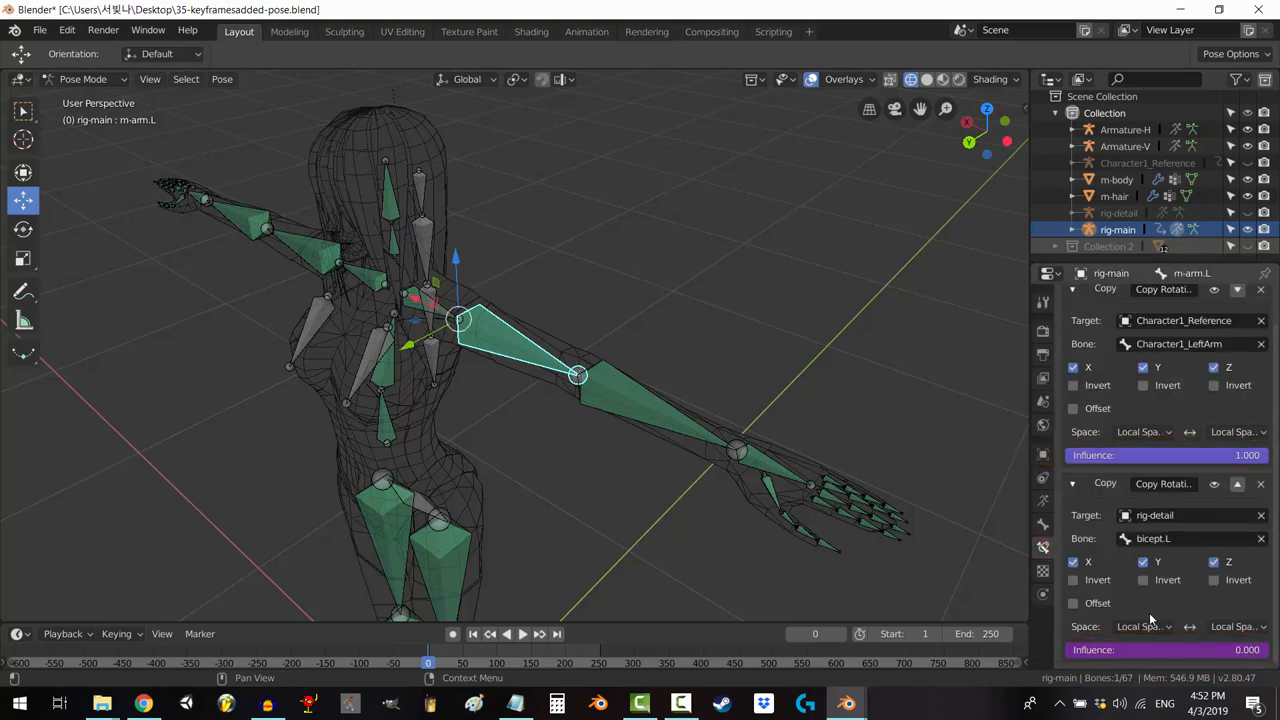
Open 35-keyframesadded-pose.blend to show m-arm.L's Copy Rotation constraints at 1.000 and 0.000
{"action": "left_click", "coordinate": [1042, 453]}
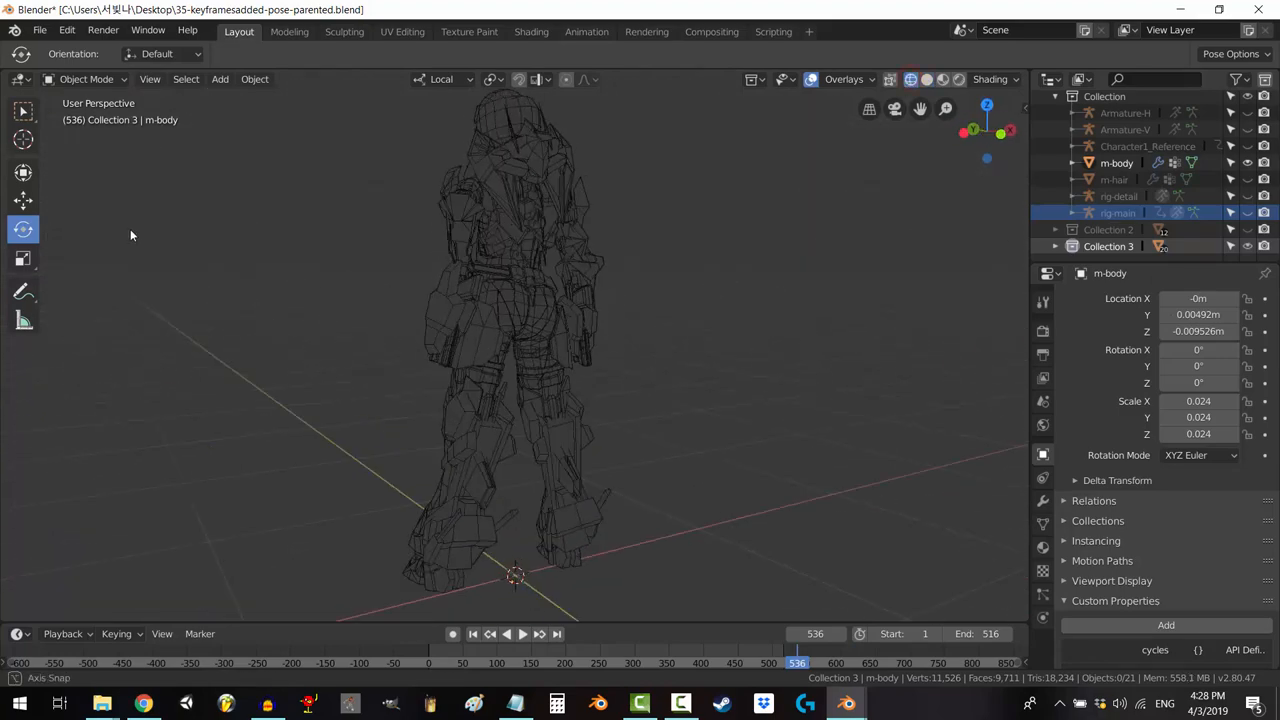
Open 35-keyframesadded-pose-parented.blend and orbit around the wireframe m-body model
{"action": "left_click_drag", "start_coordinate": [130, 235], "coordinate": [371, 356]}
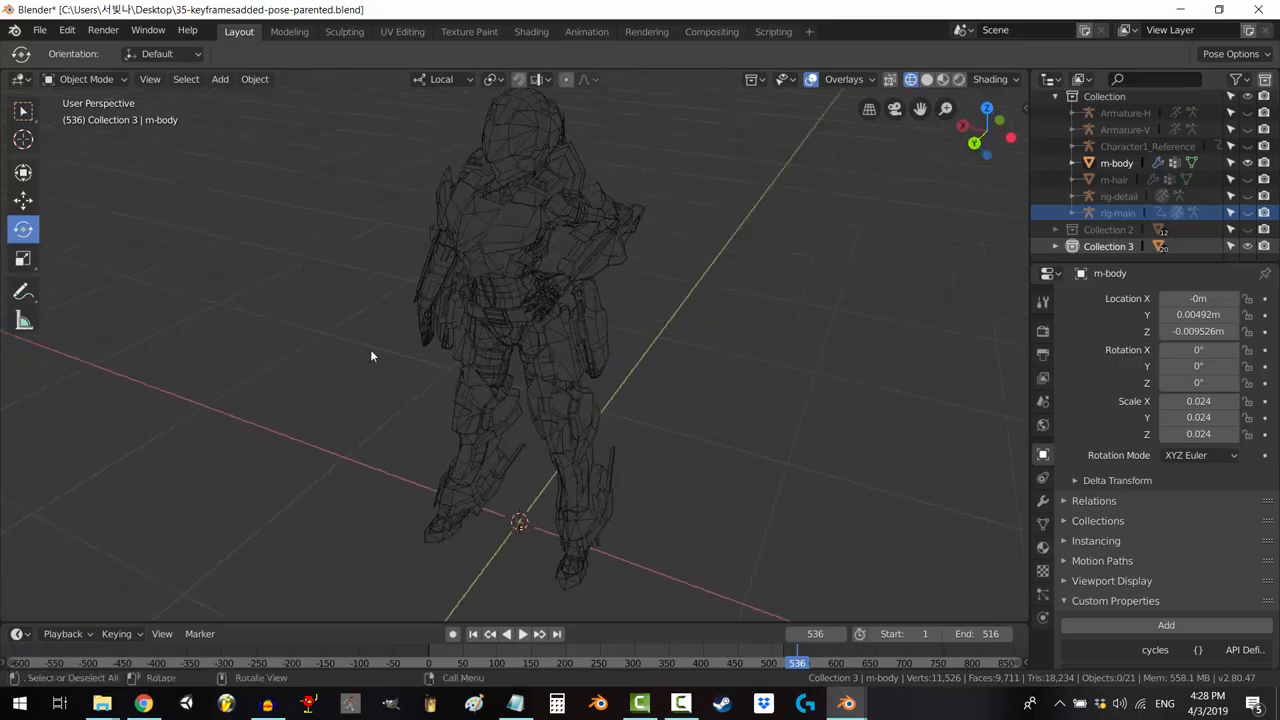